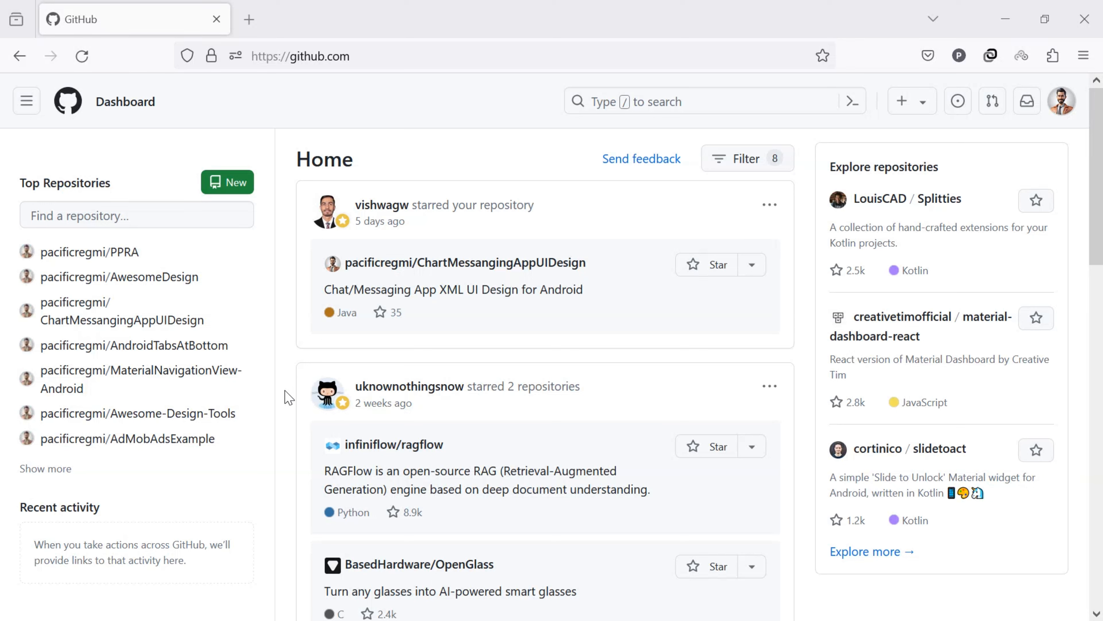
mouse_move(281, 361)
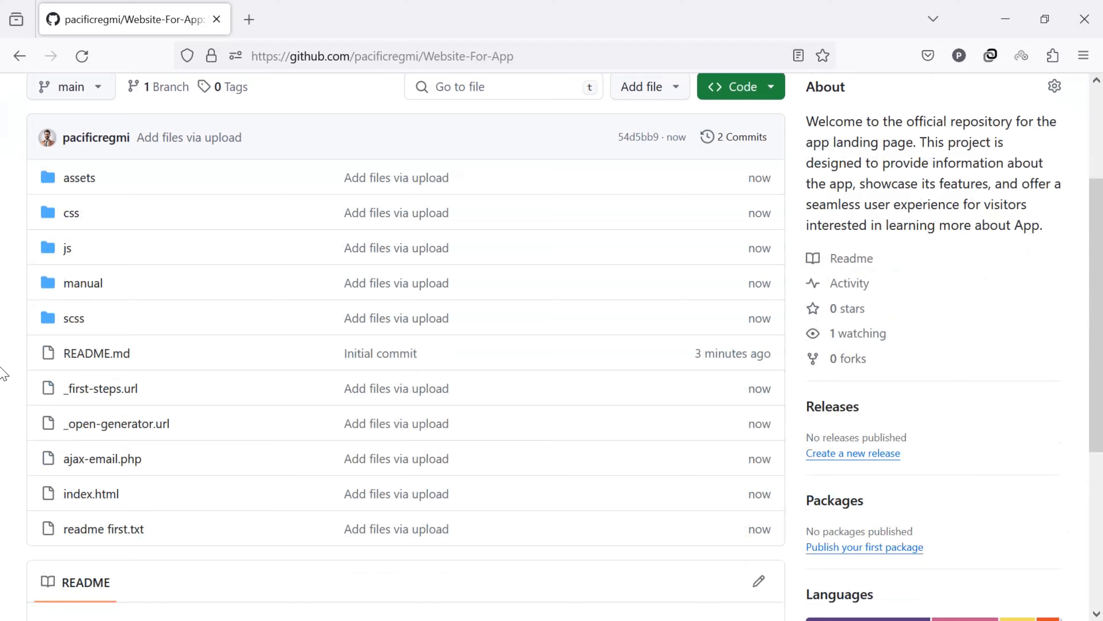
Return to the GitHub home dashboard and show the Create new menu from the header.
scroll("down", 3)
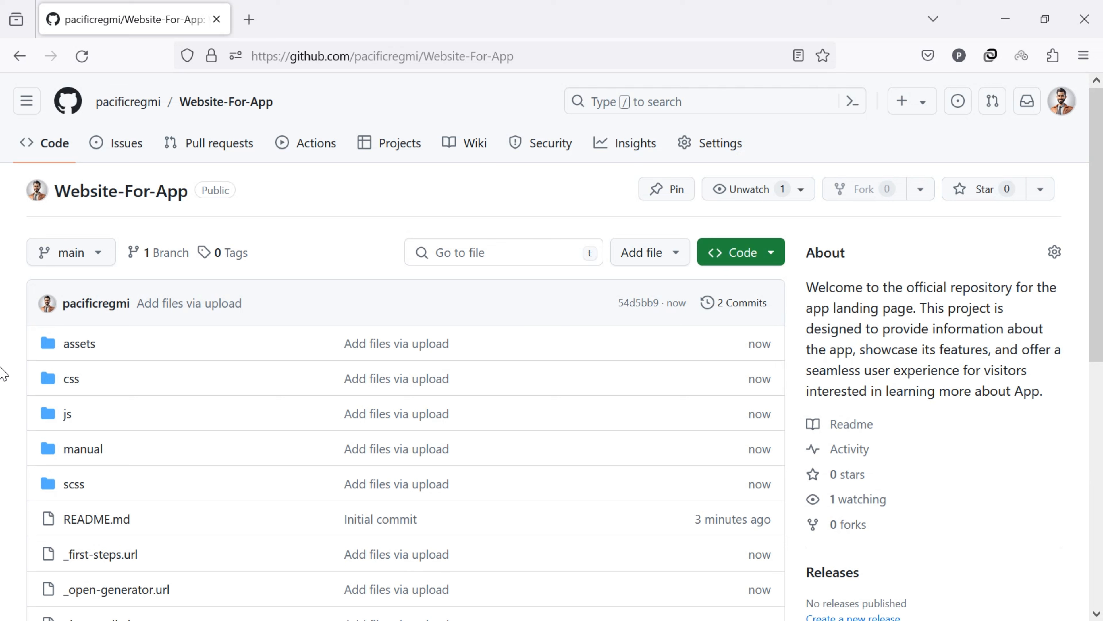
left_click(67, 101)
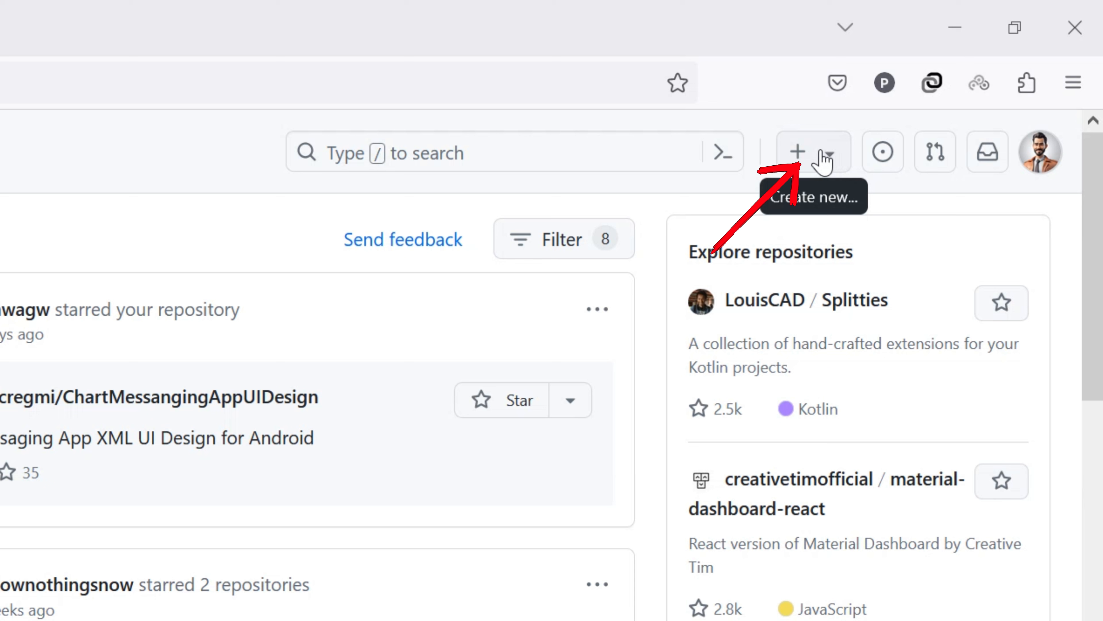
left_click(813, 152)
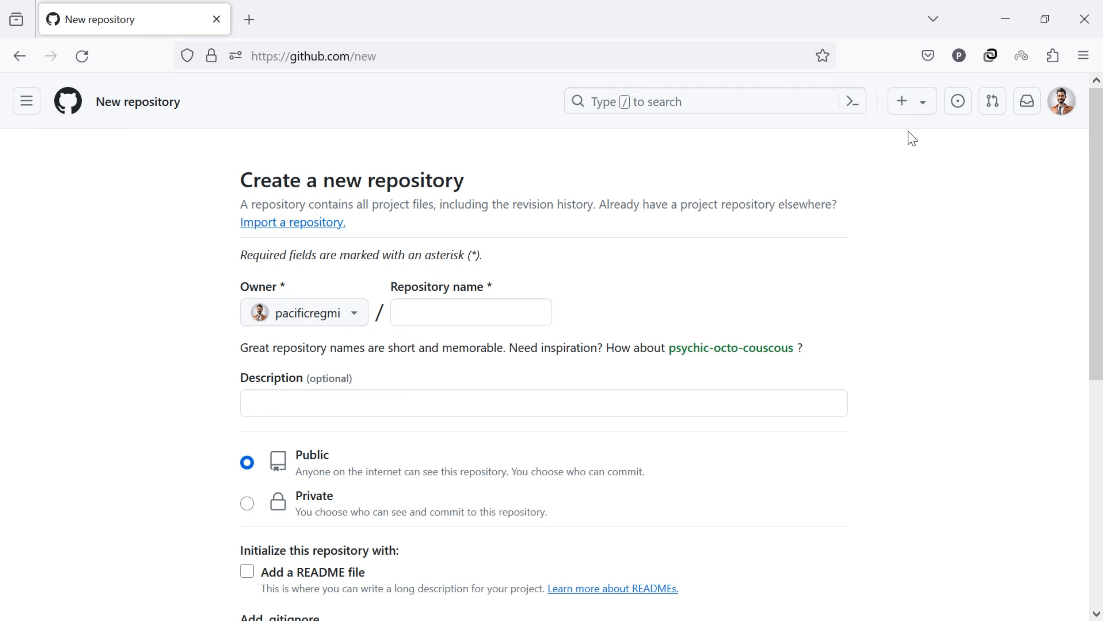
mouse_move(840, 170)
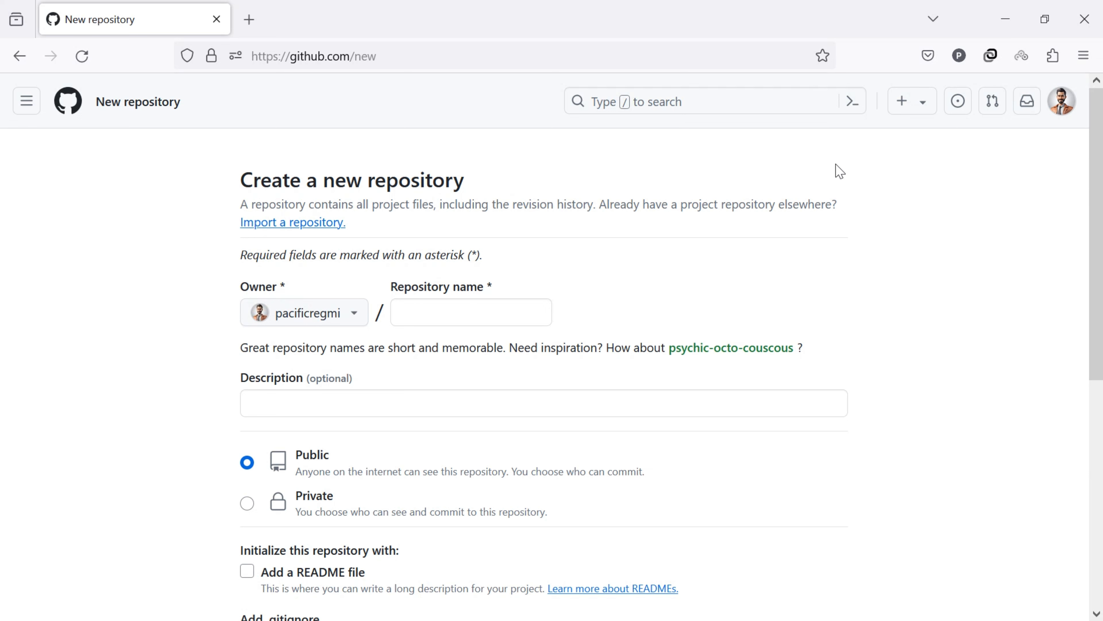
mouse_move(386, 344)
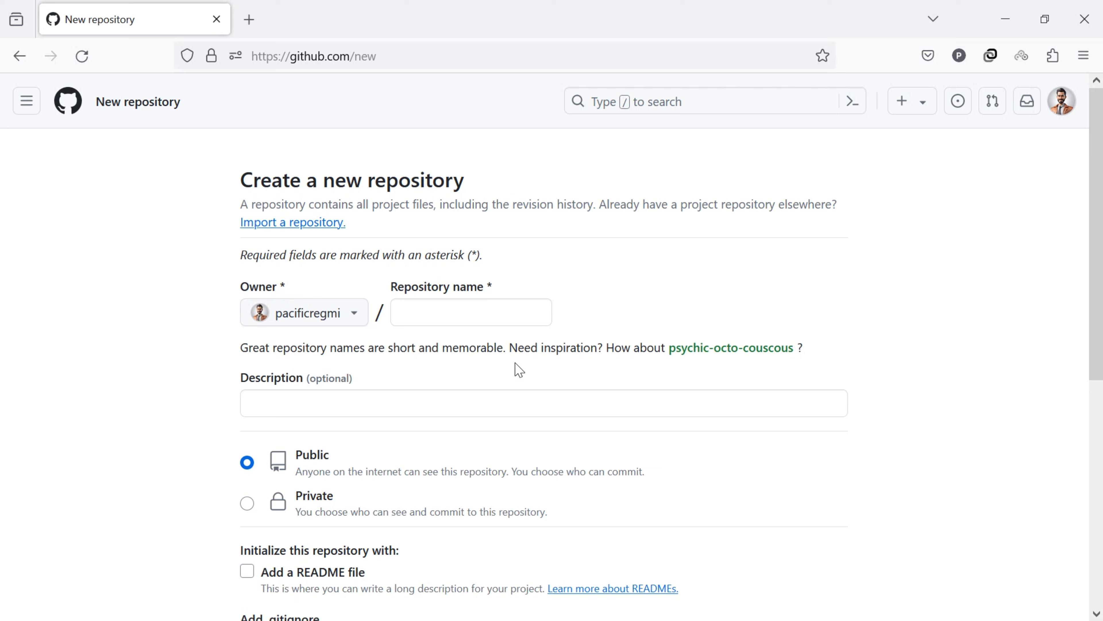
Enter the repository name 'Website For App' and an app landing page description, keeping it public.
left_click(470, 312)
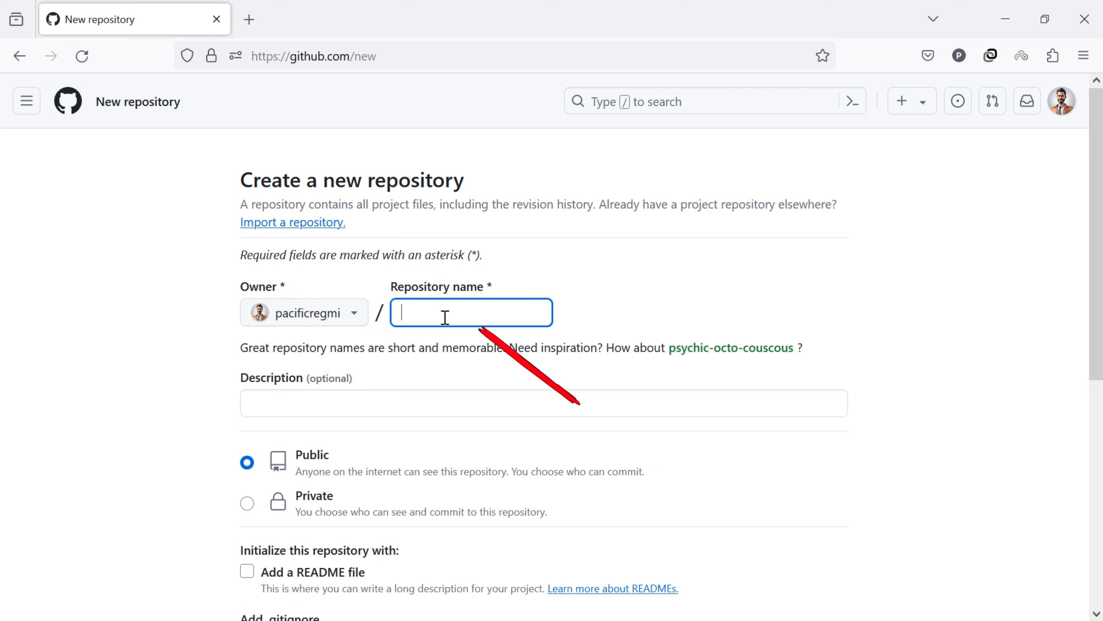
type("Website For App")
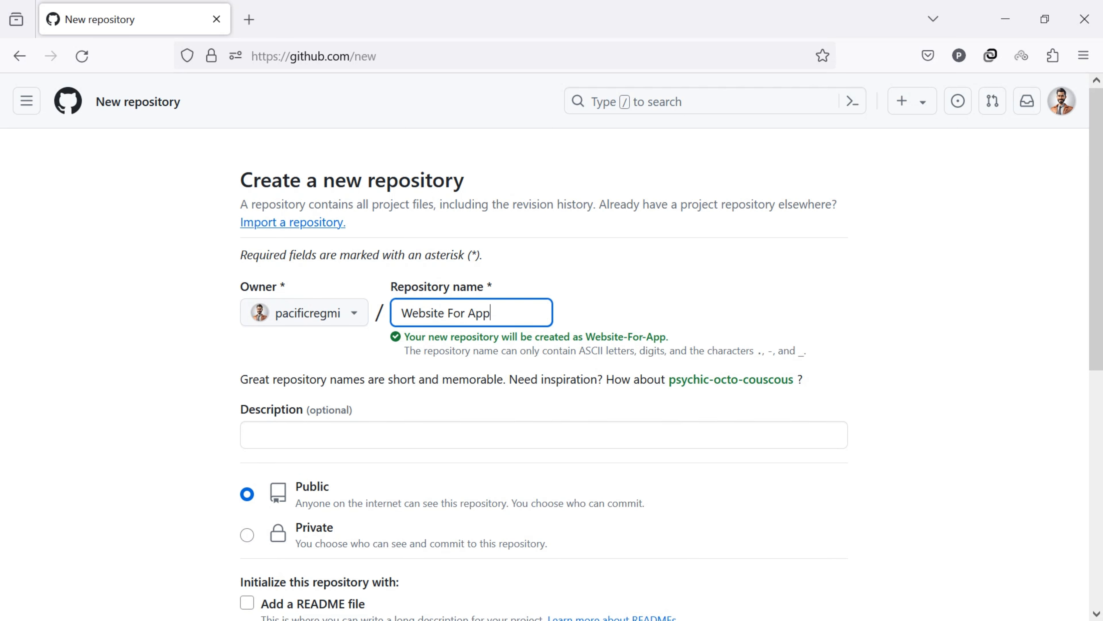
scroll("down", 3)
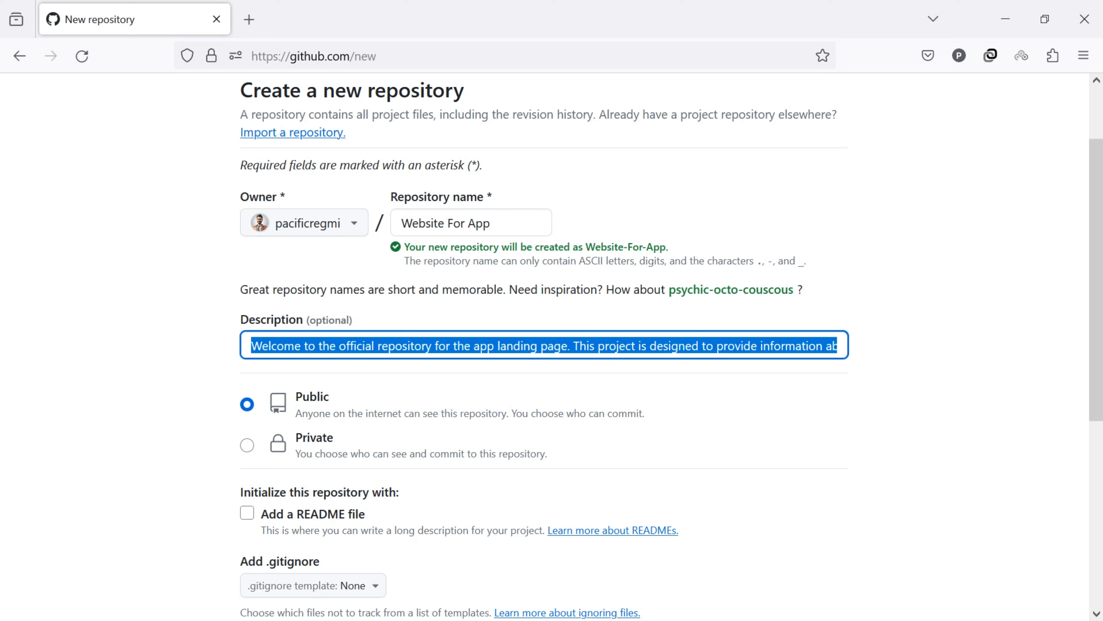
left_click(304, 366)
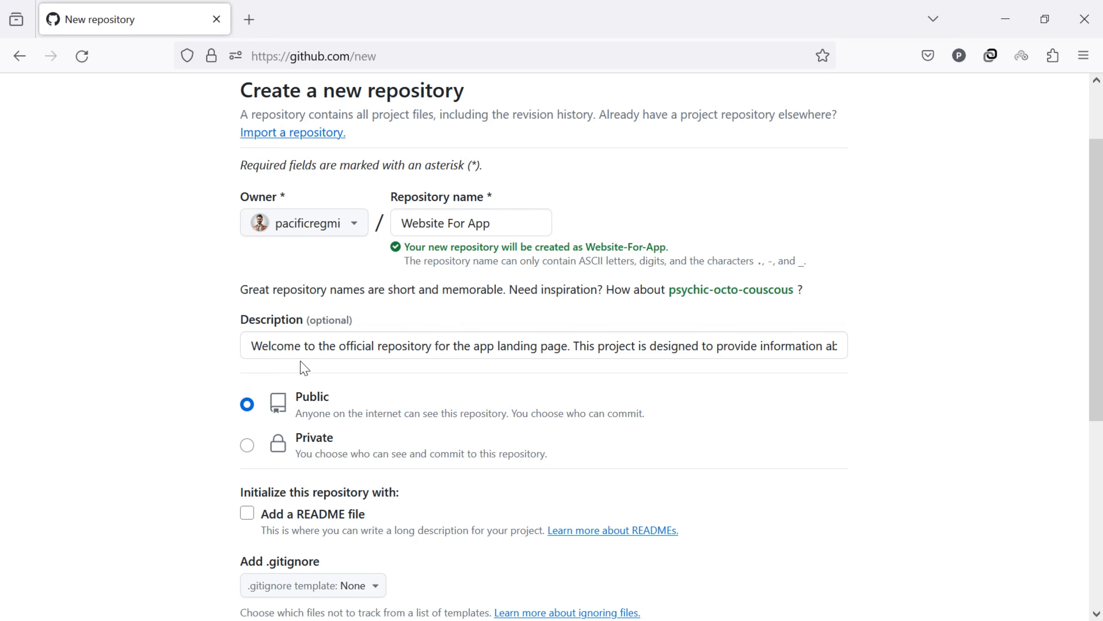
scroll("down", 3)
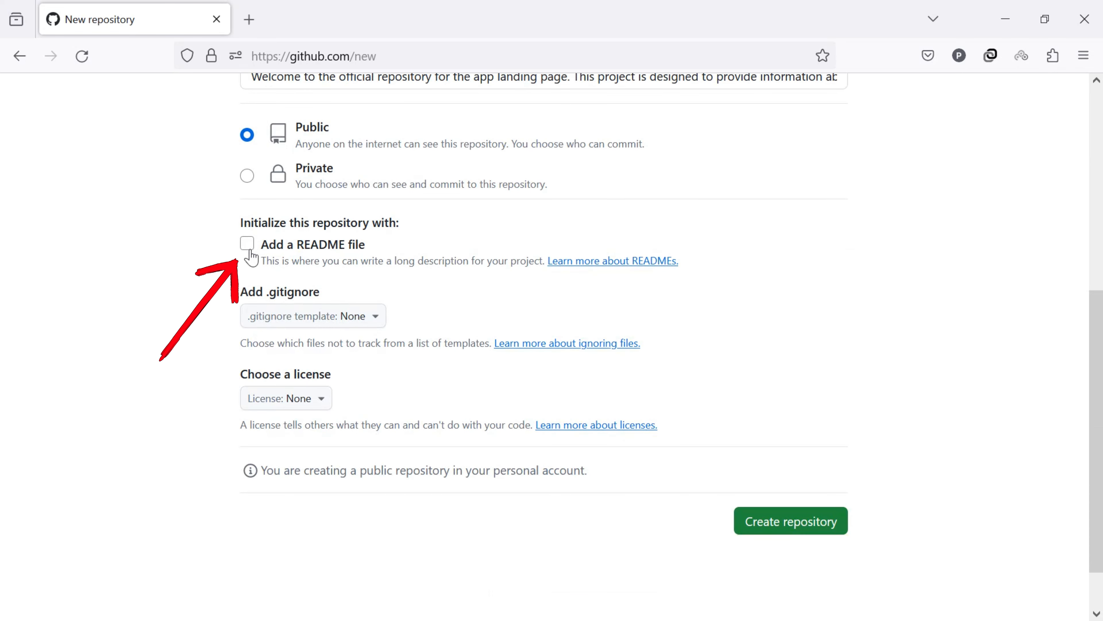
Include a README file and create the public Website-For-App repository.
left_click(247, 242)
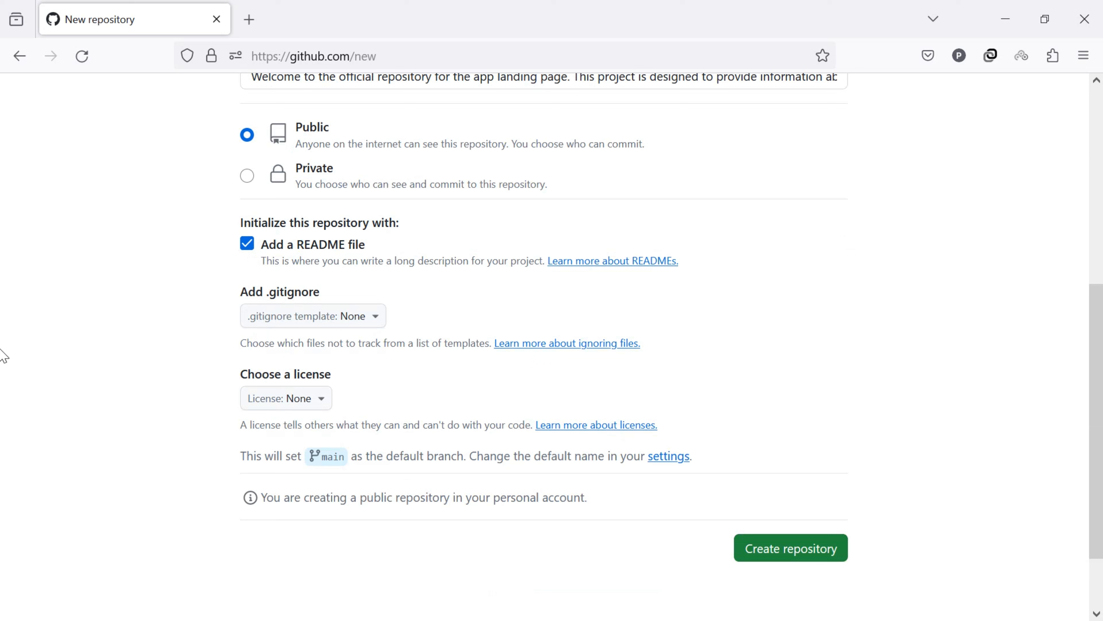
mouse_move(69, 340)
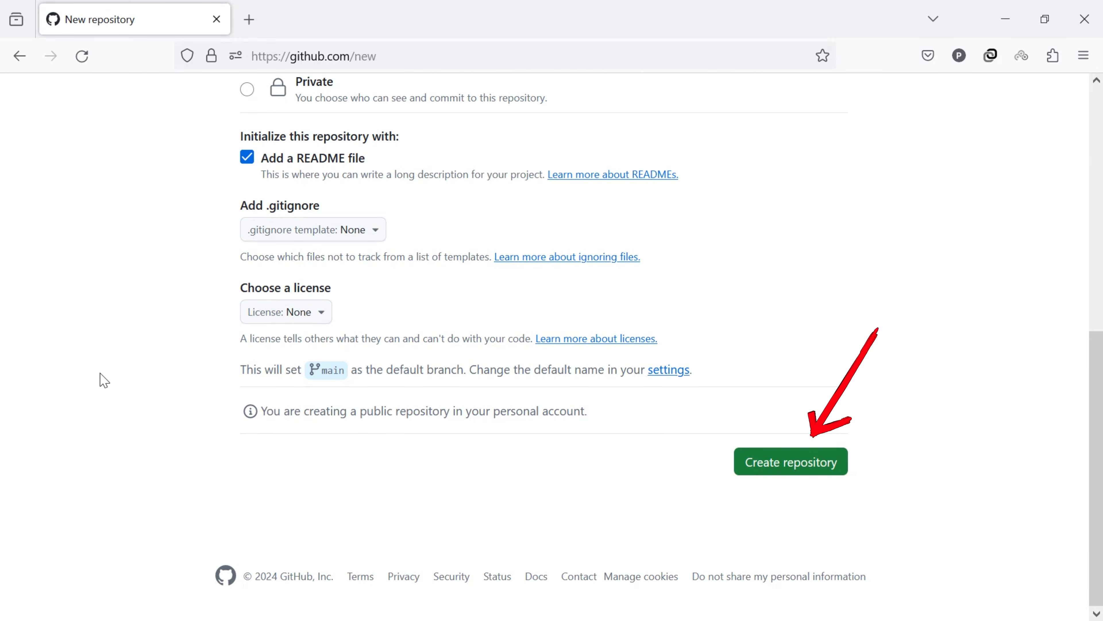
mouse_move(801, 467)
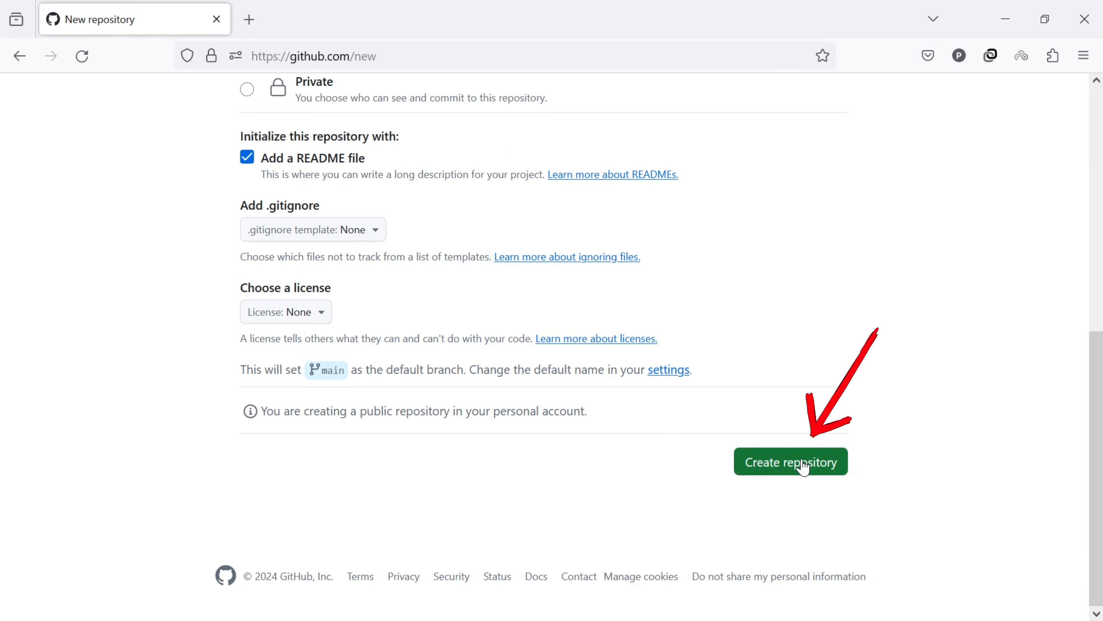
left_click(790, 461)
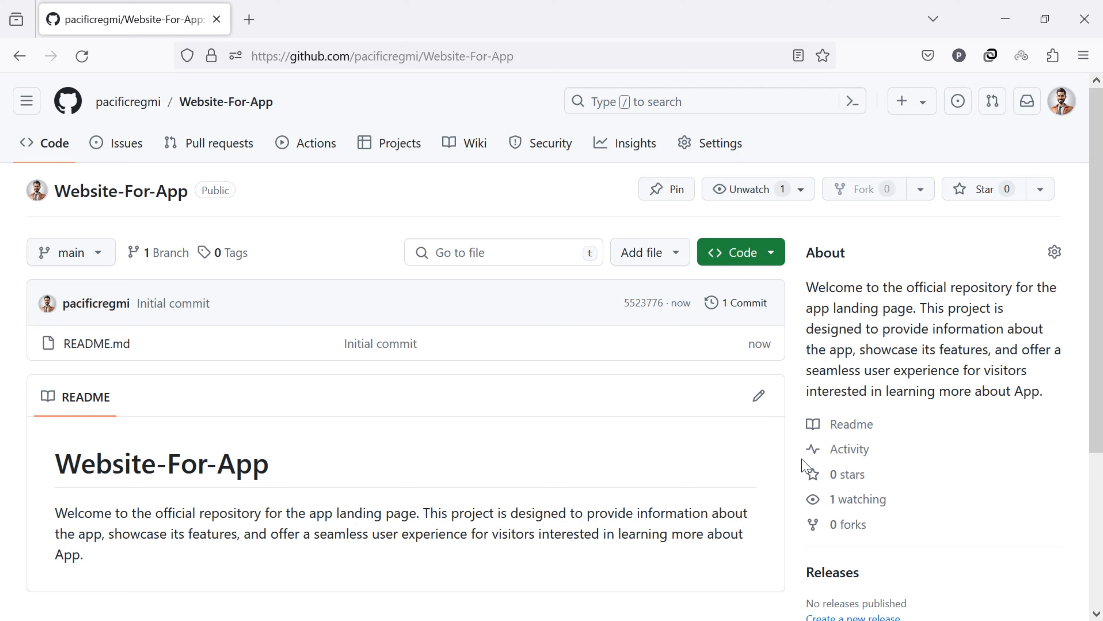
mouse_move(677, 461)
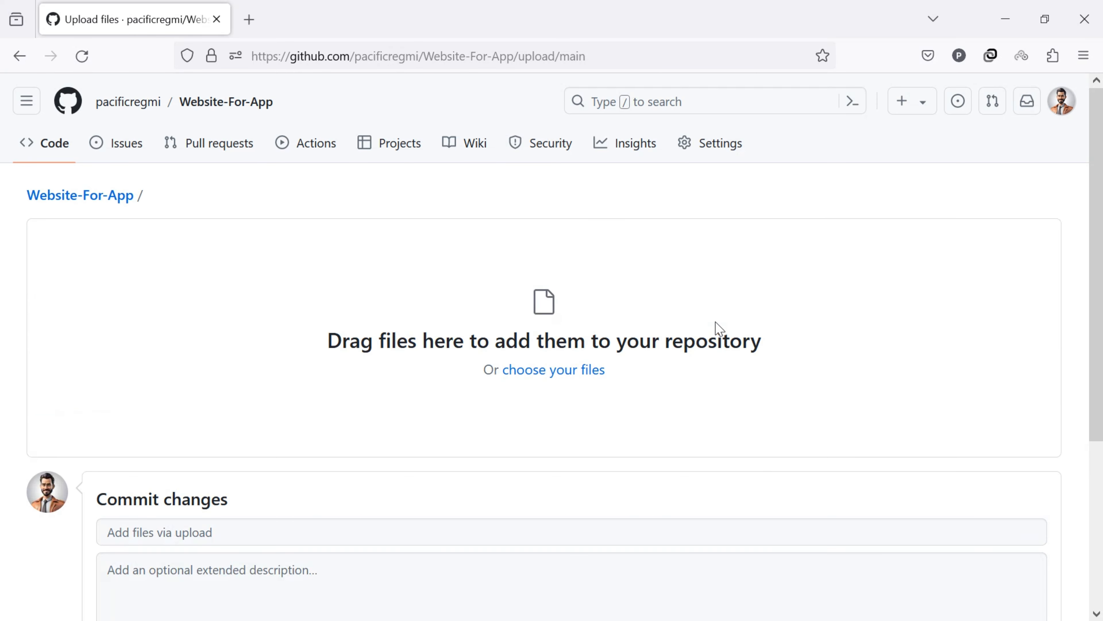
mouse_move(716, 410)
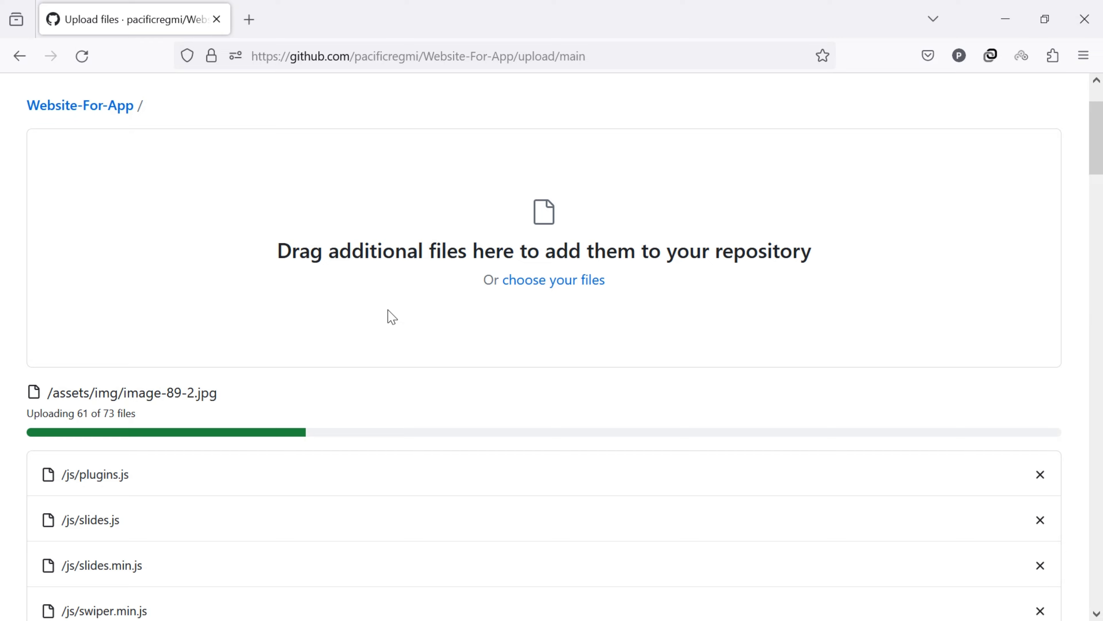
Scroll past the 73 uploaded website files toward the Commit changes section.
scroll("down", 3)
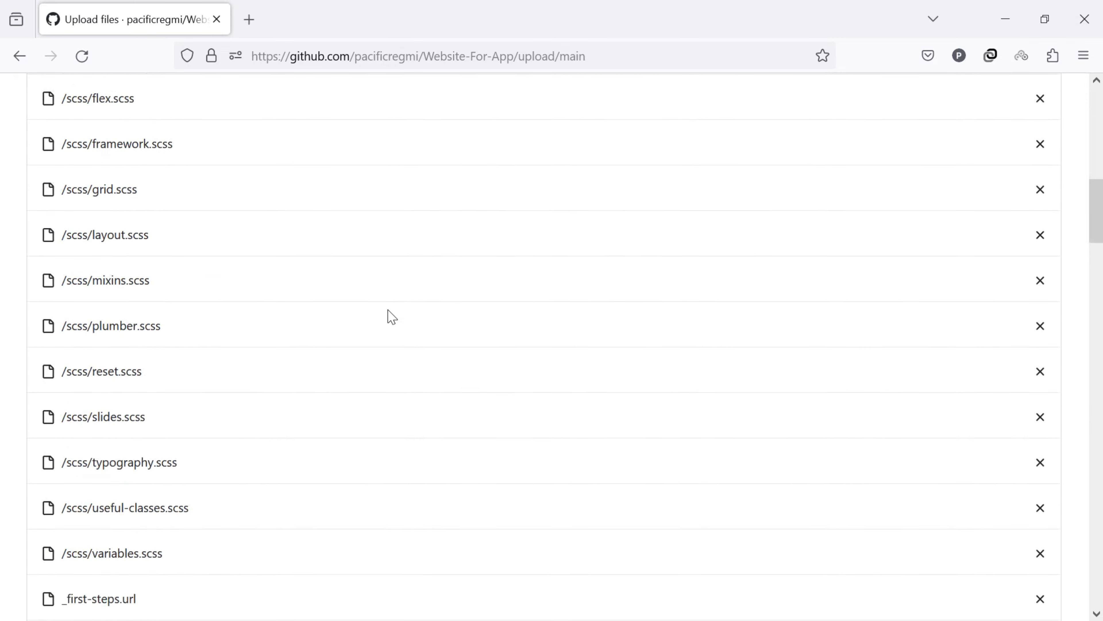
scroll("down", 3)
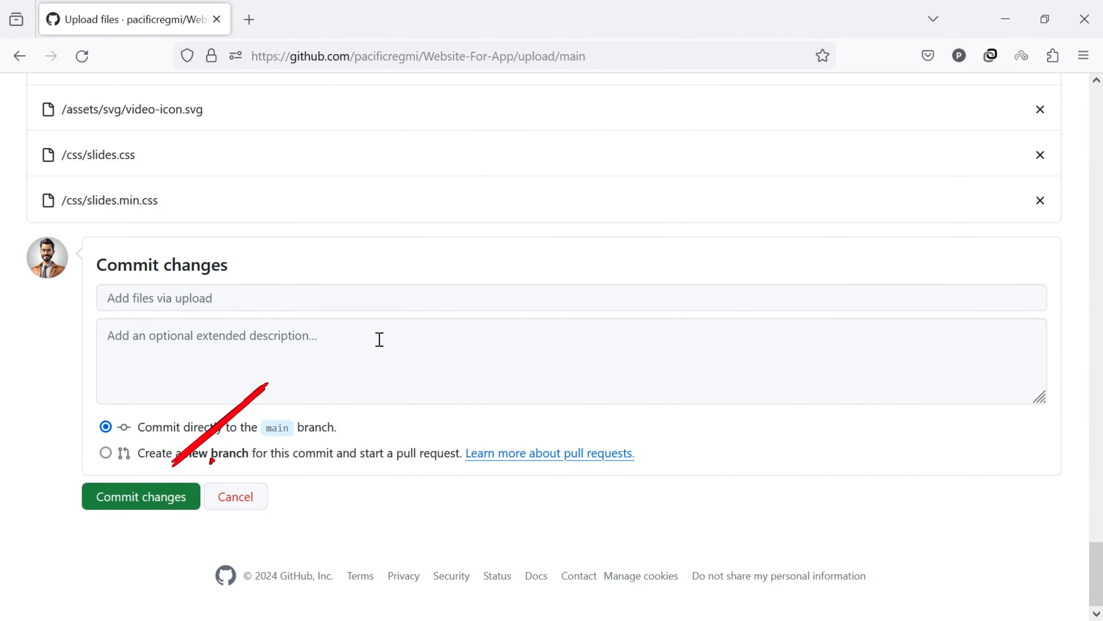